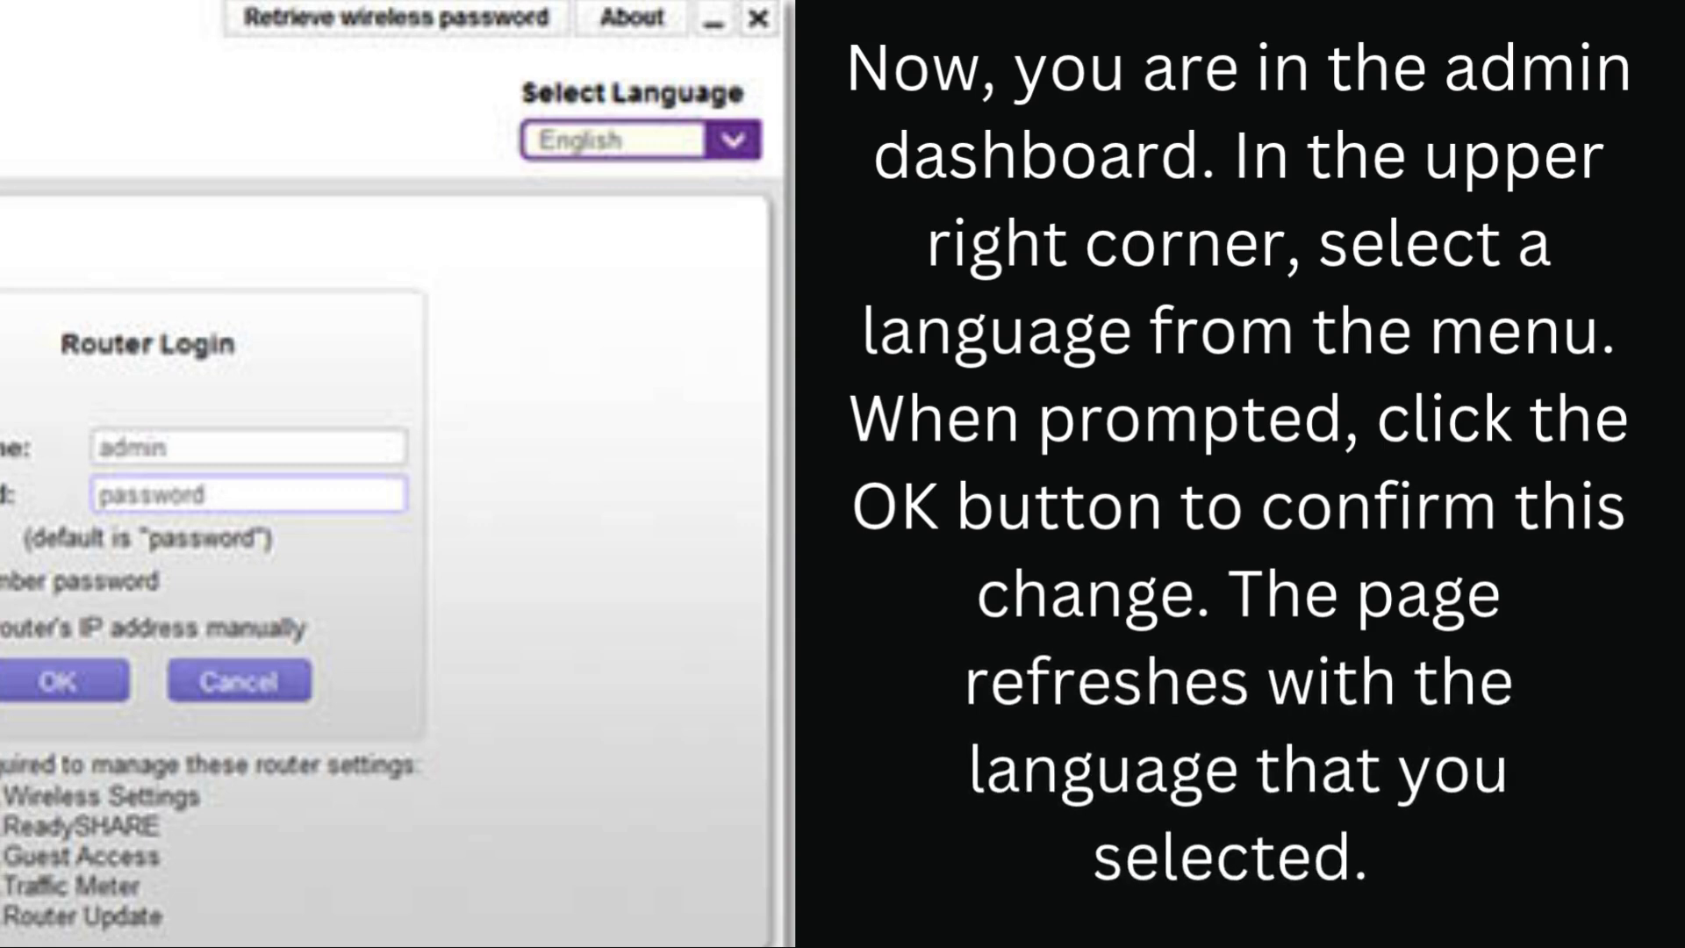
- Switch the router admin pages to the ADVANCED Home overview after logging in as admin
click(67, 680)
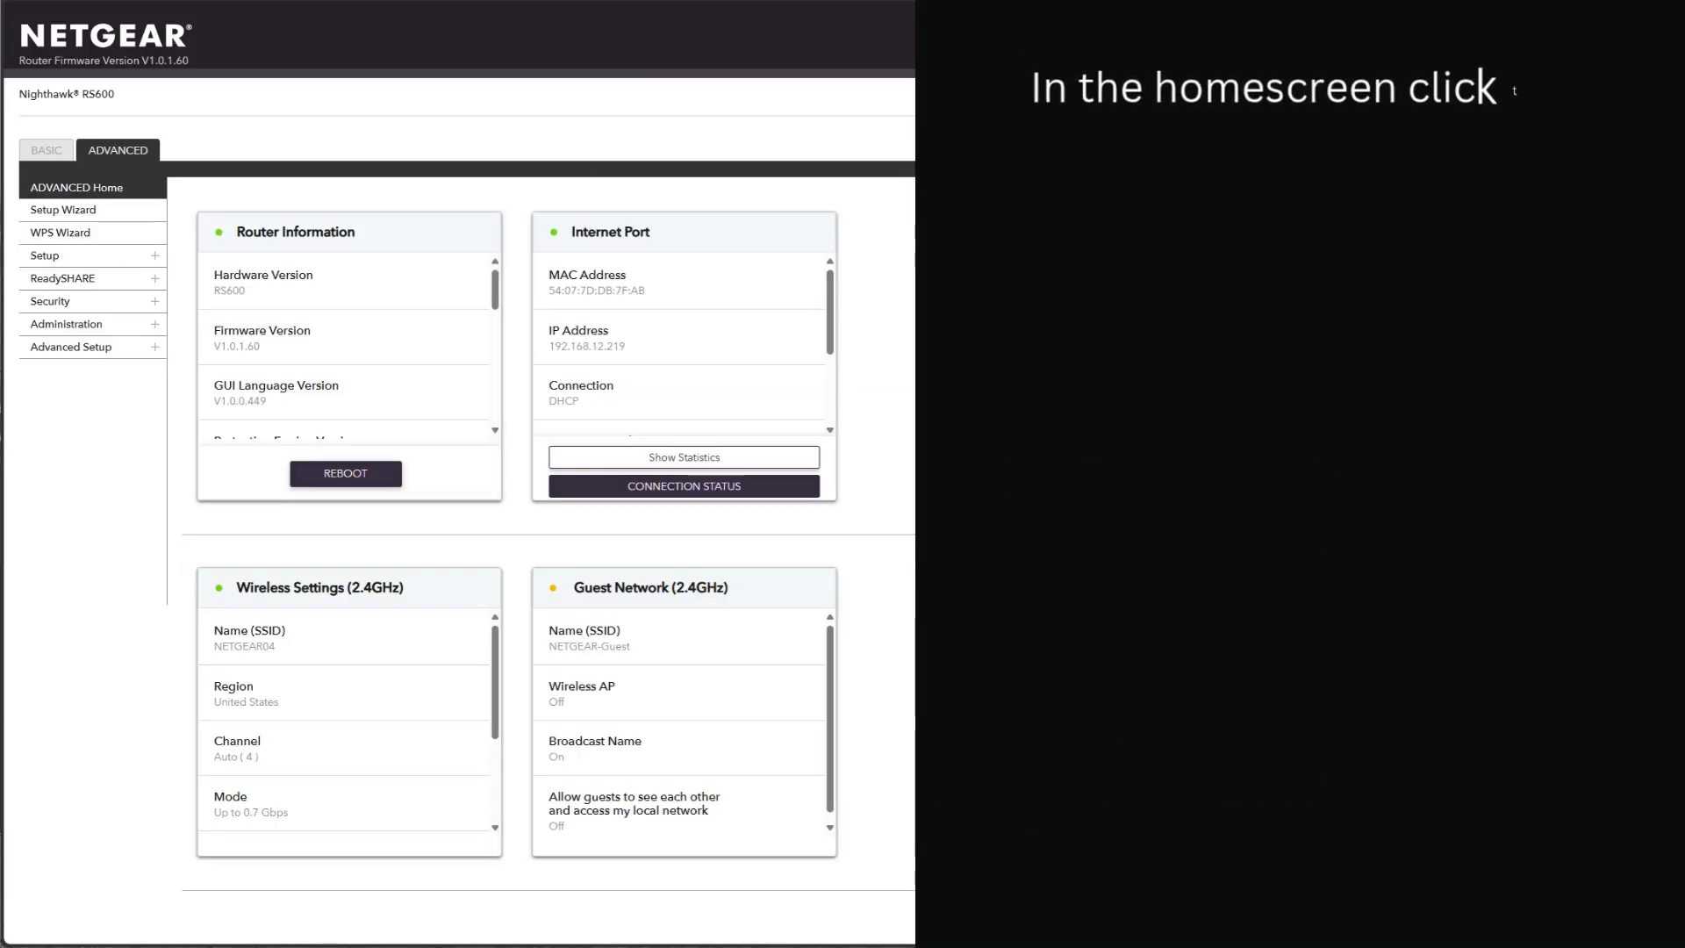